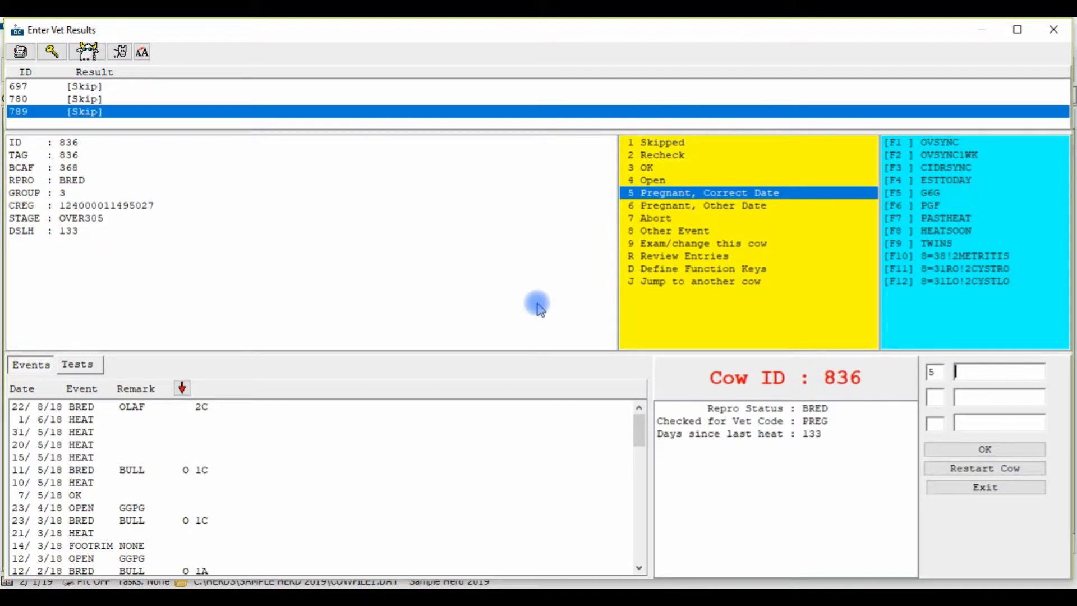
Enter 'TWINS' and run the List of Cows Carrying Twins report, listing six twin-flagged cows
type("TWINS")
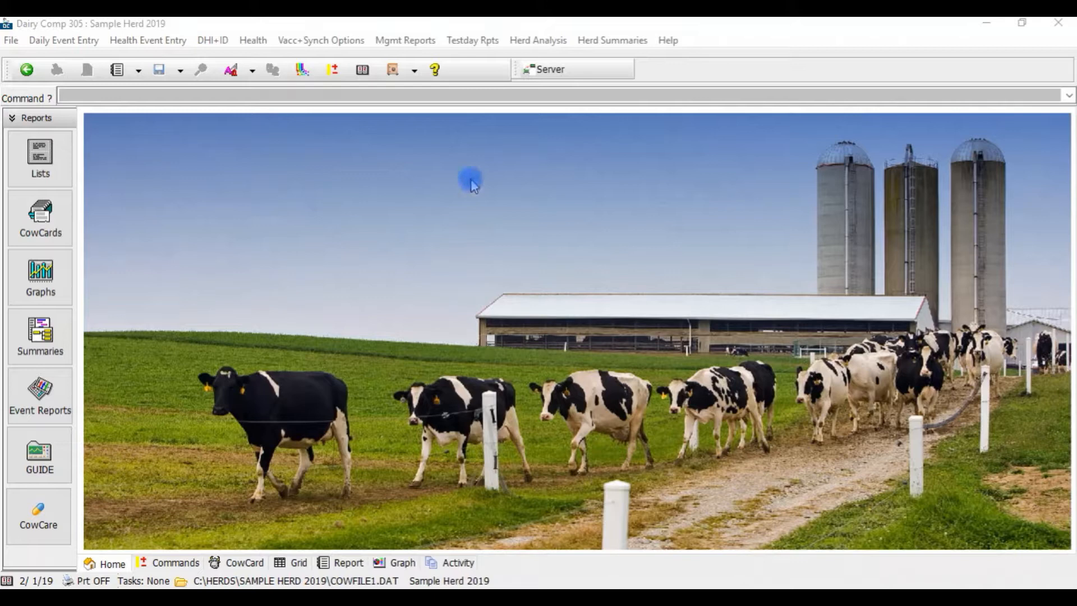
left_click(404, 40)
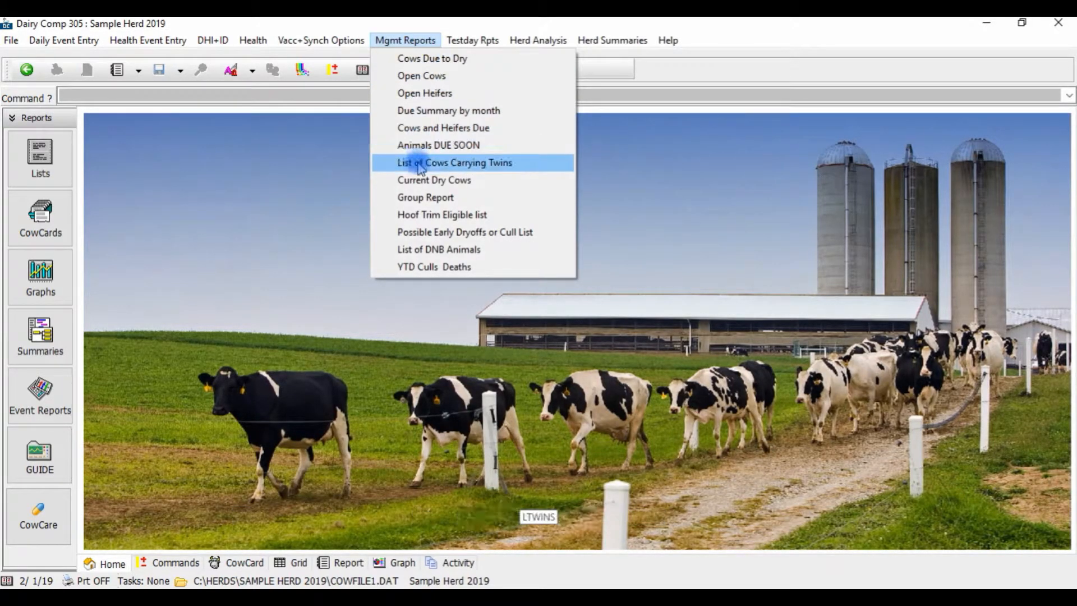
left_click(455, 163)
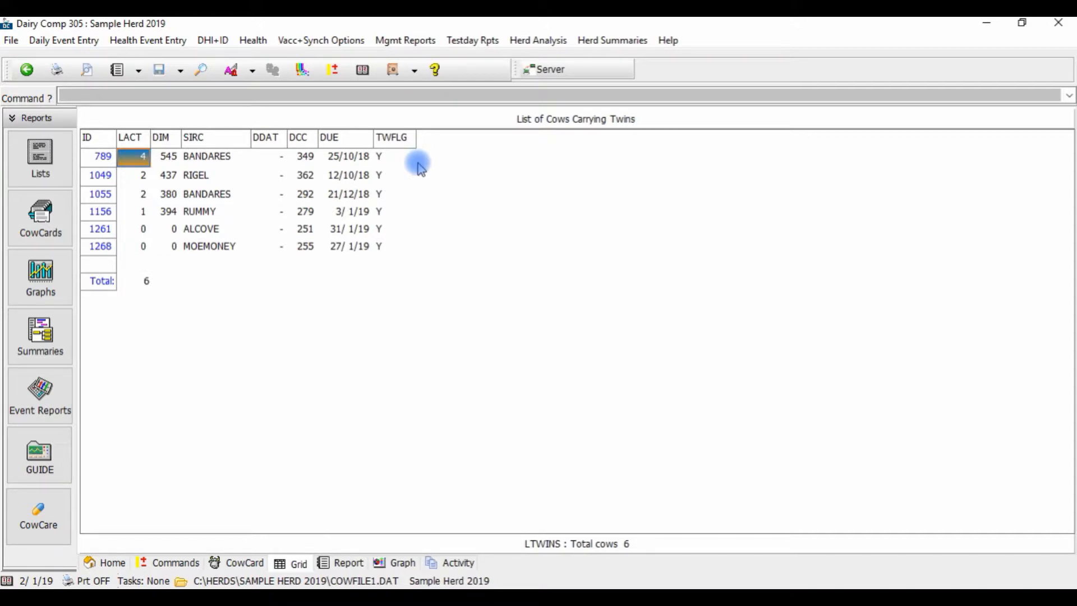
left_click(404, 40)
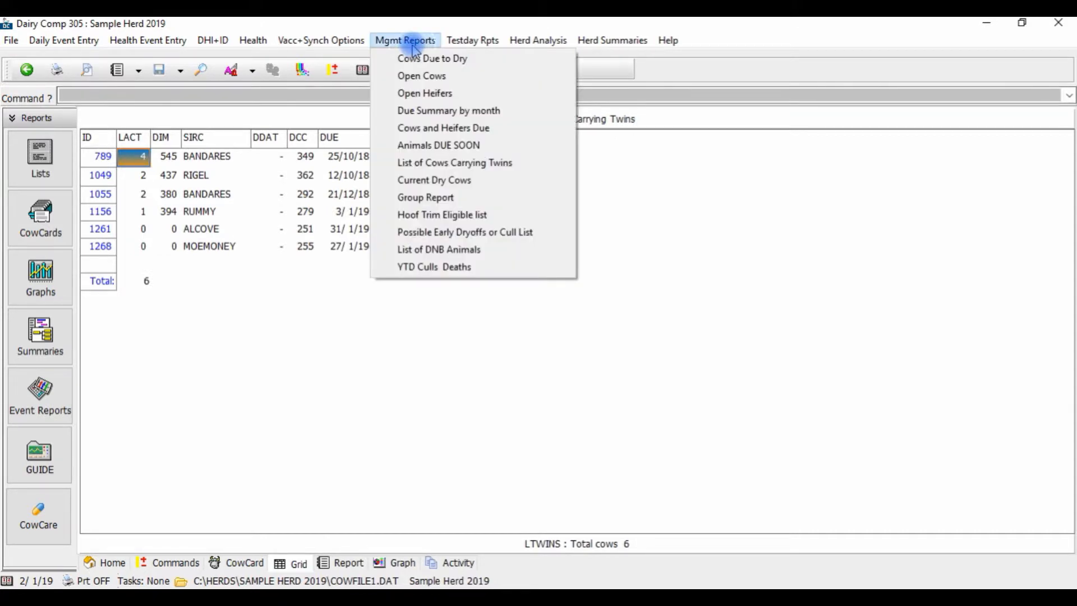
mouse_move(443, 128)
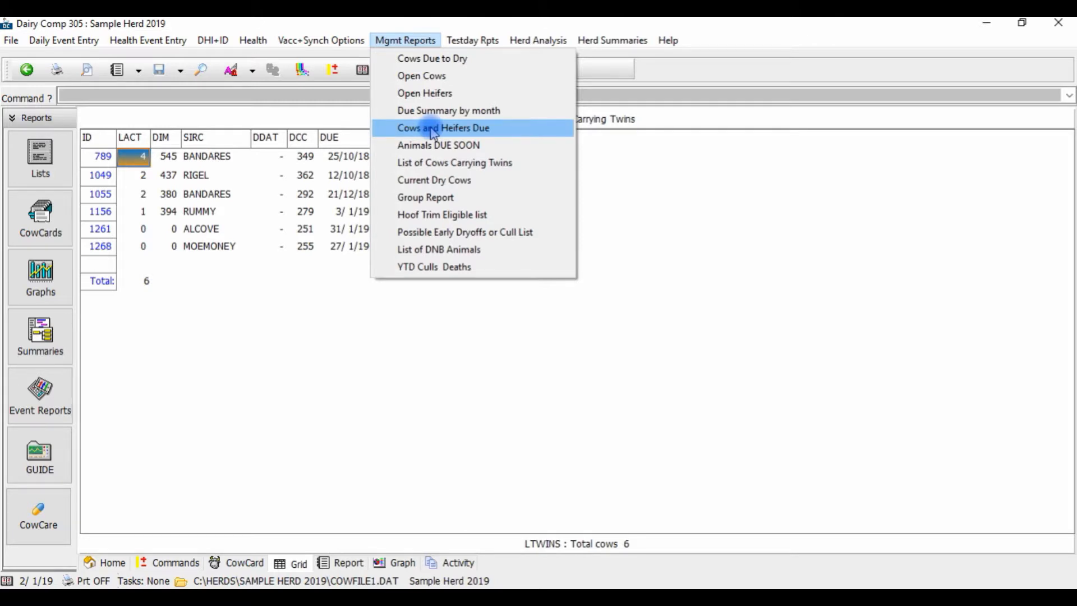
Check the TWFLG column in the 14-cow Cows and Heifers Due report, then go Home
left_click(443, 128)
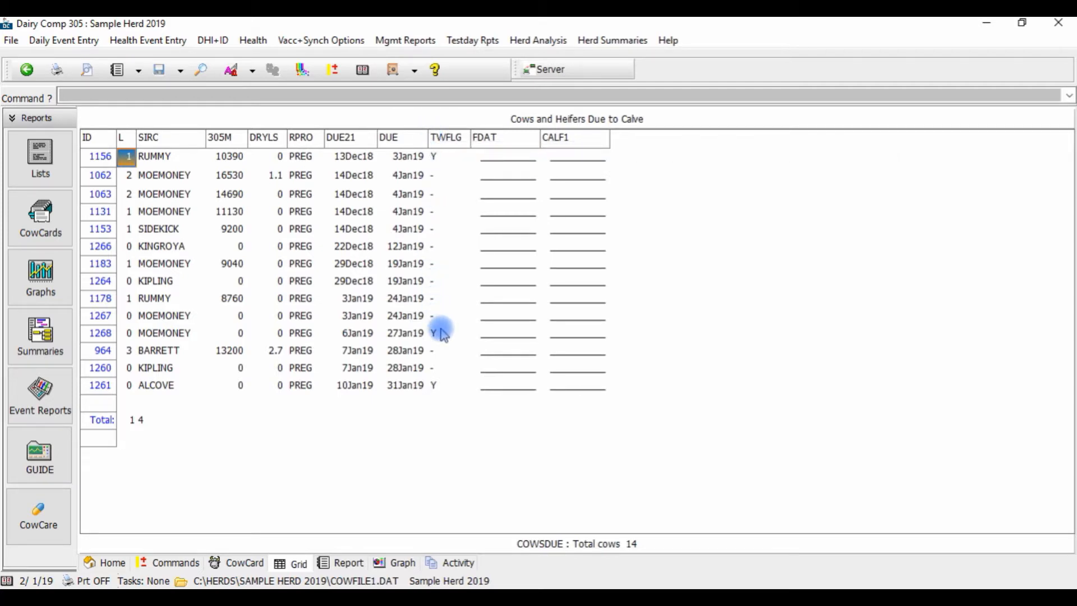
left_click(443, 333)
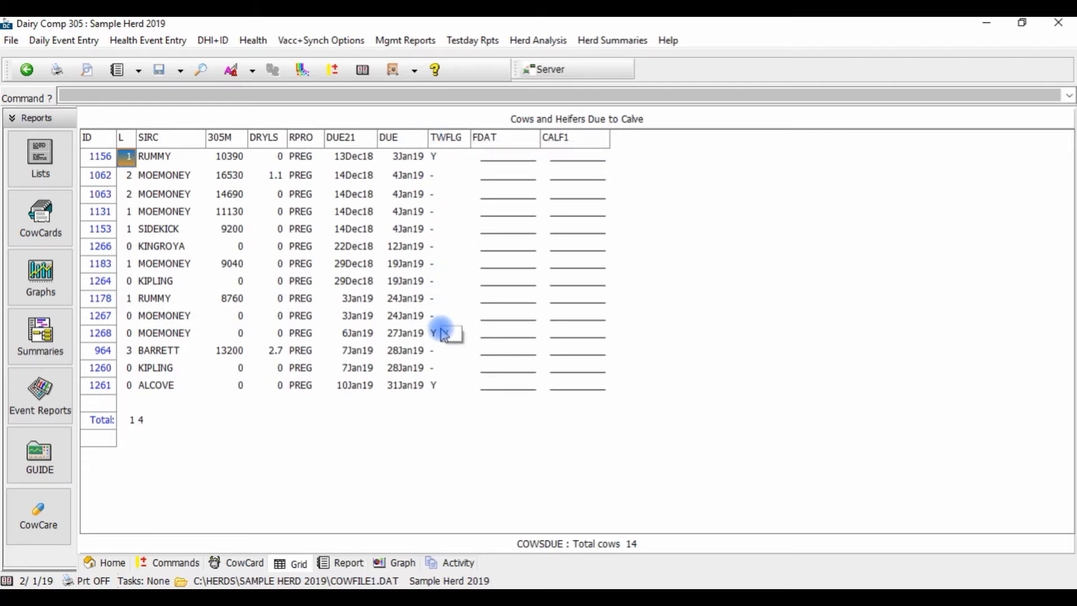
left_click(104, 563)
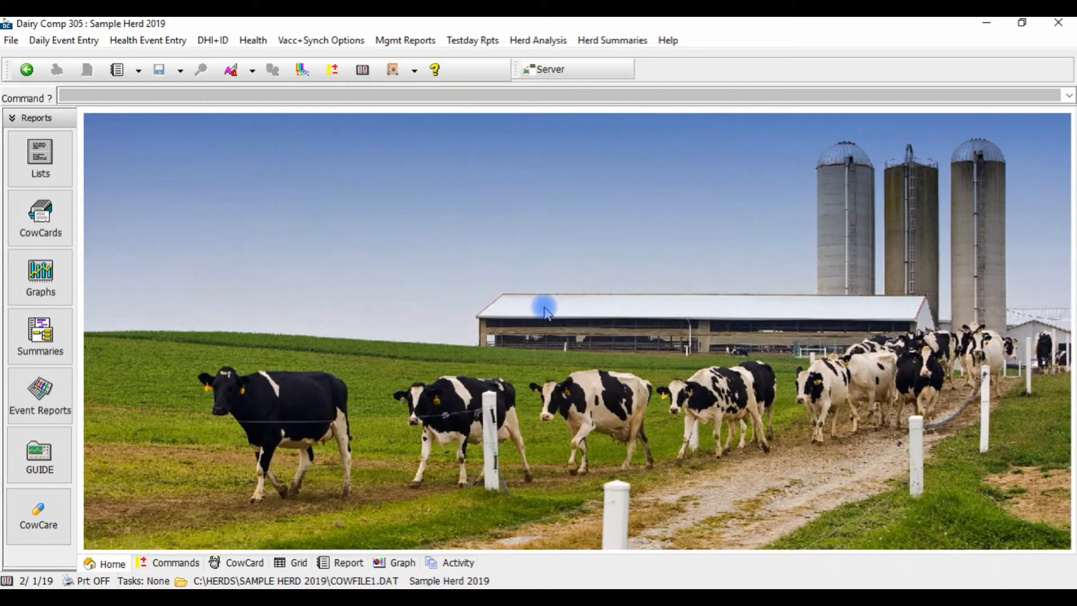